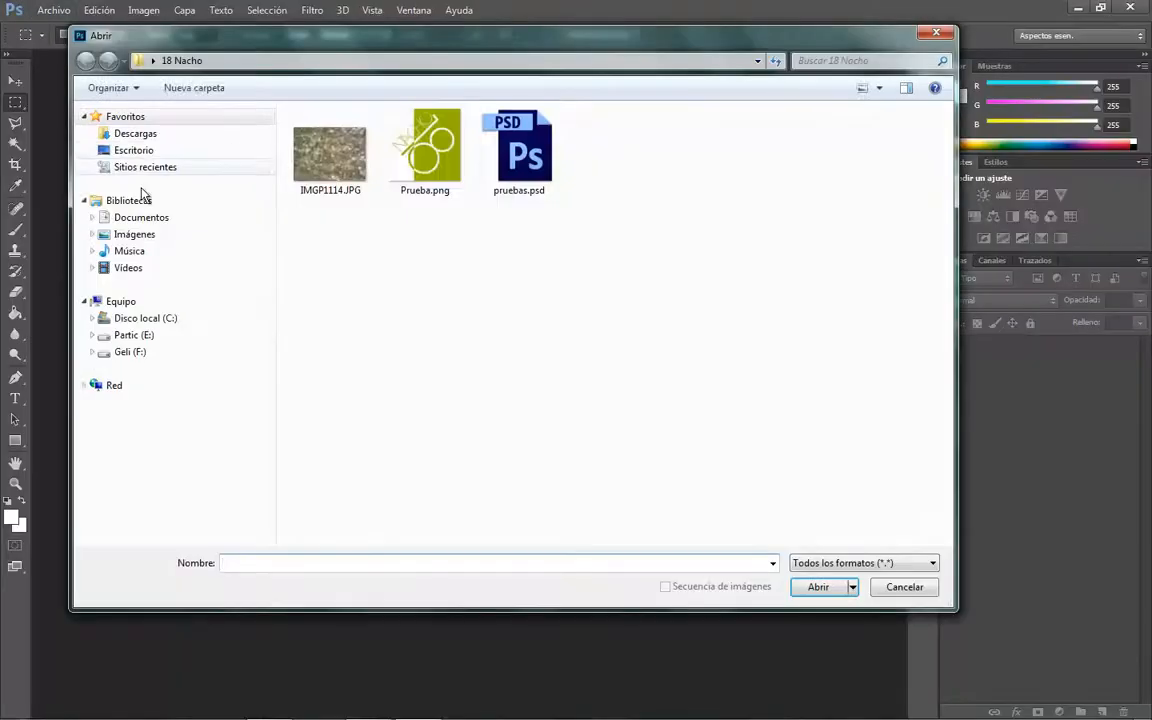
- Browse the resource folders and open the GFX pack PSD with its color correction and effects groups
left_click(132, 148)
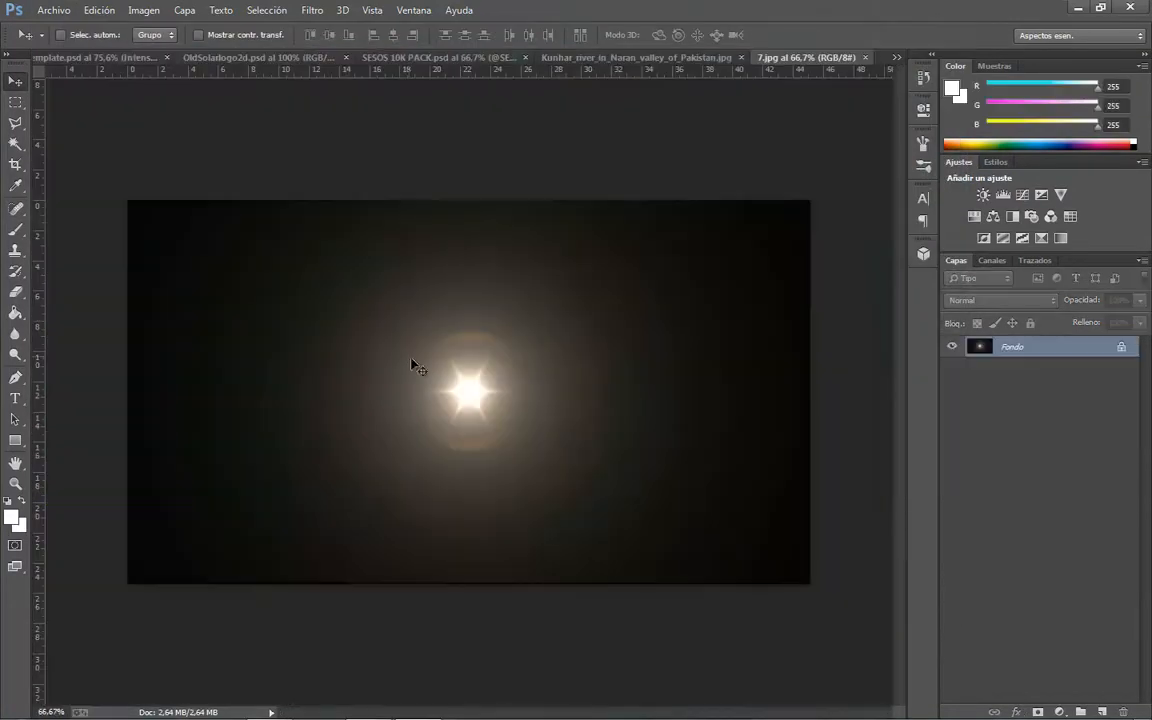
left_click(100, 56)
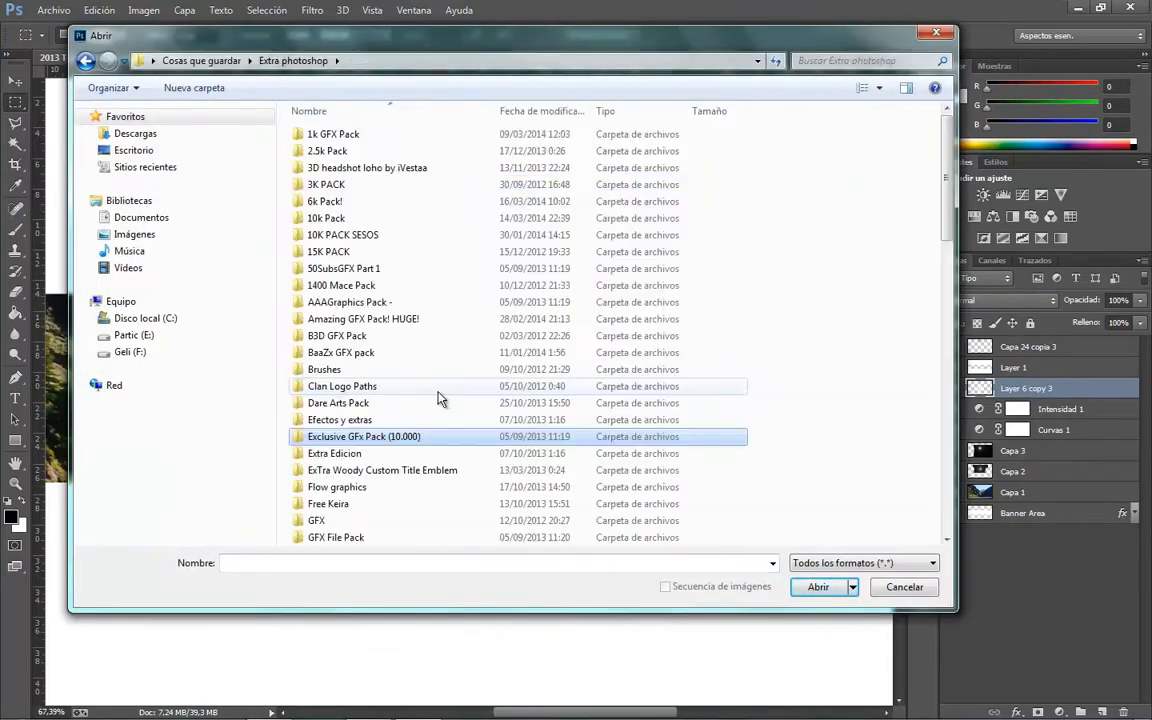
scroll("down", 3)
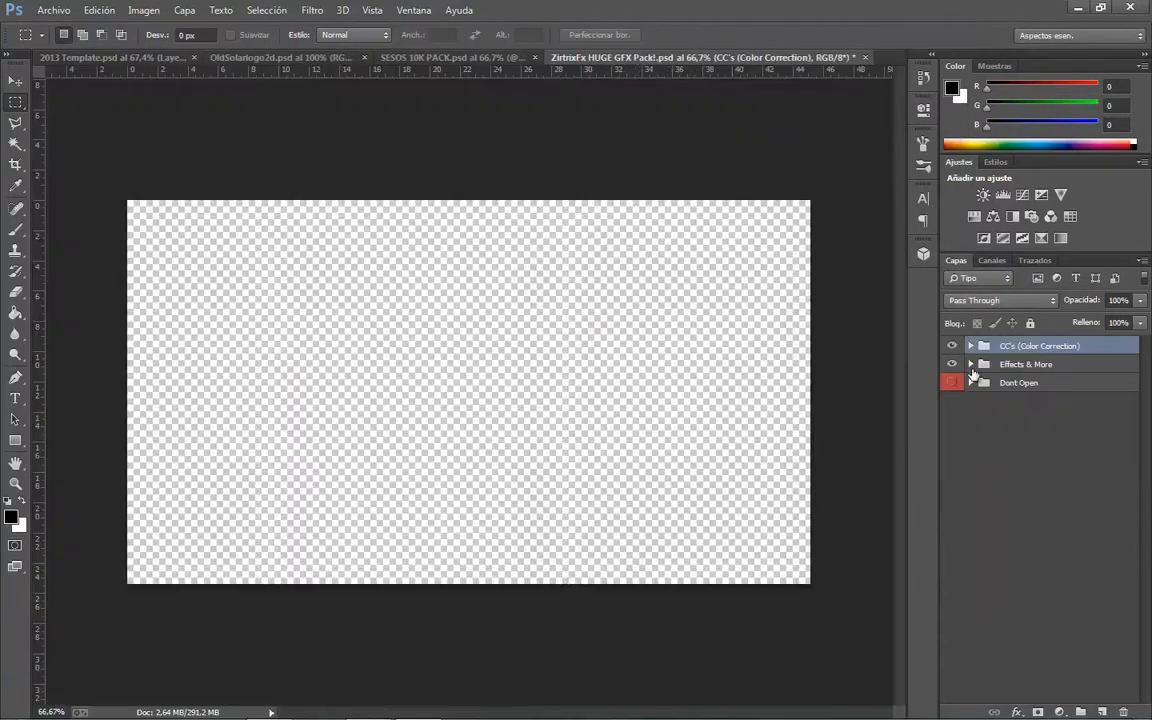
- Choose a font from the font list for the Solar Studio logo text
left_click(110, 56)
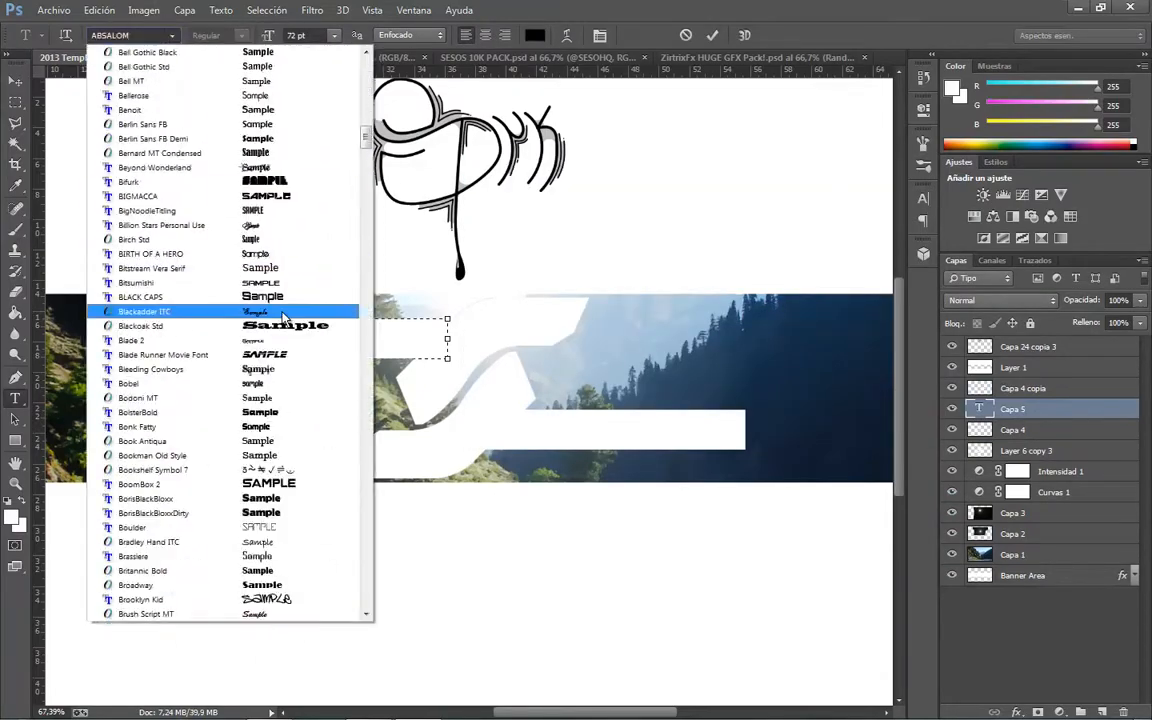
left_click(144, 312)
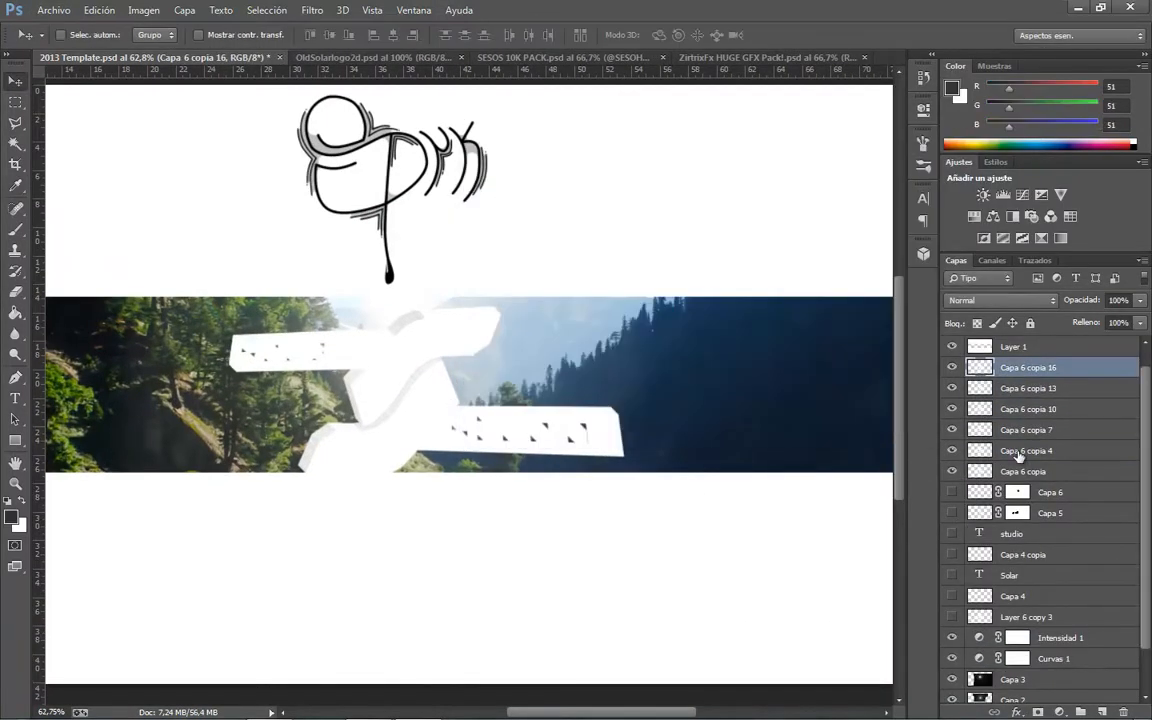
- Select the logo shape layers and load their selection from the Select menu
left_click(1028, 408)
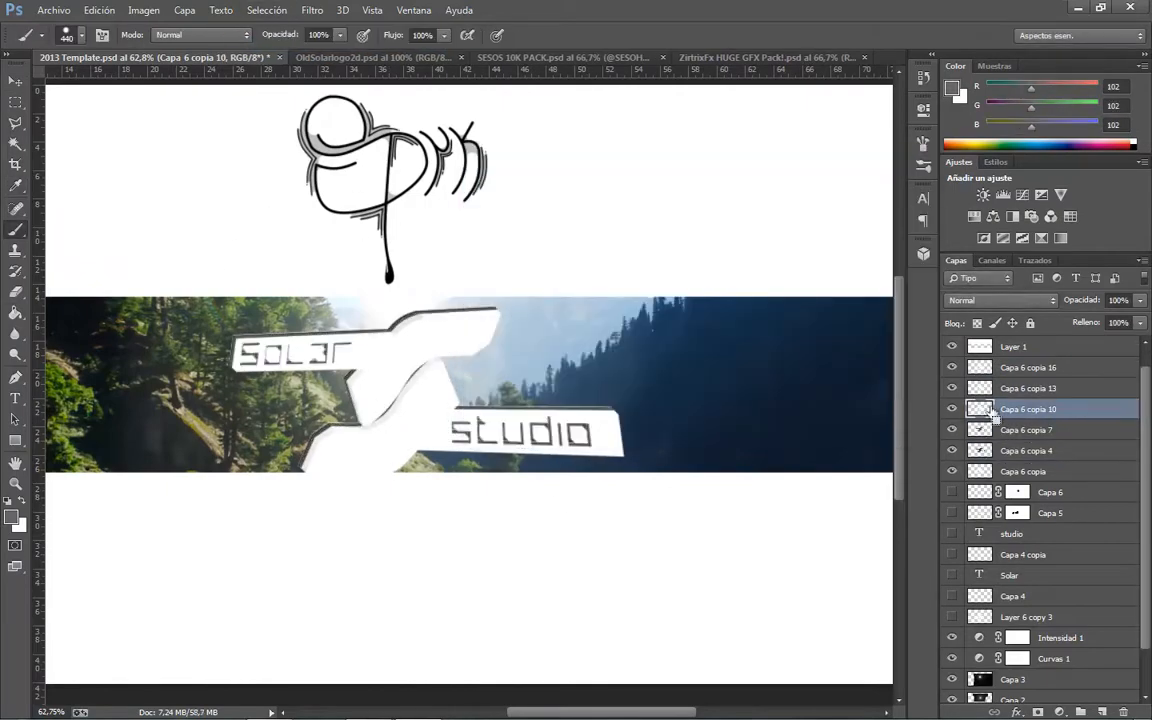
left_click(1030, 368)
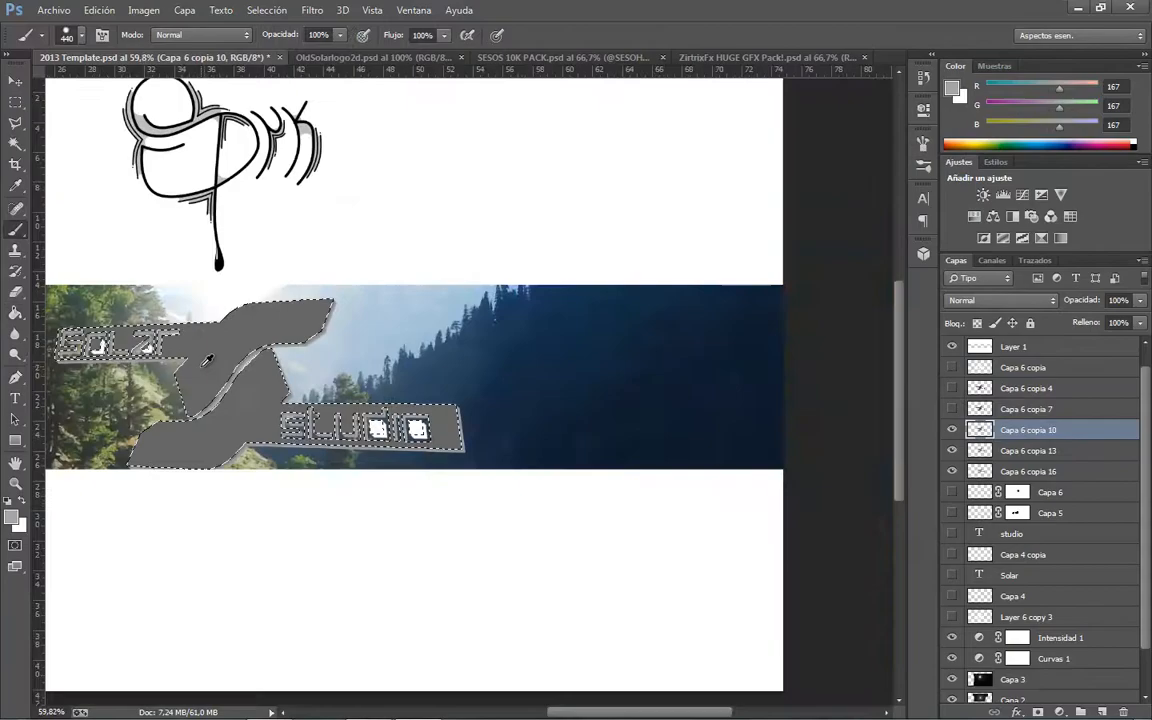
left_click(268, 10)
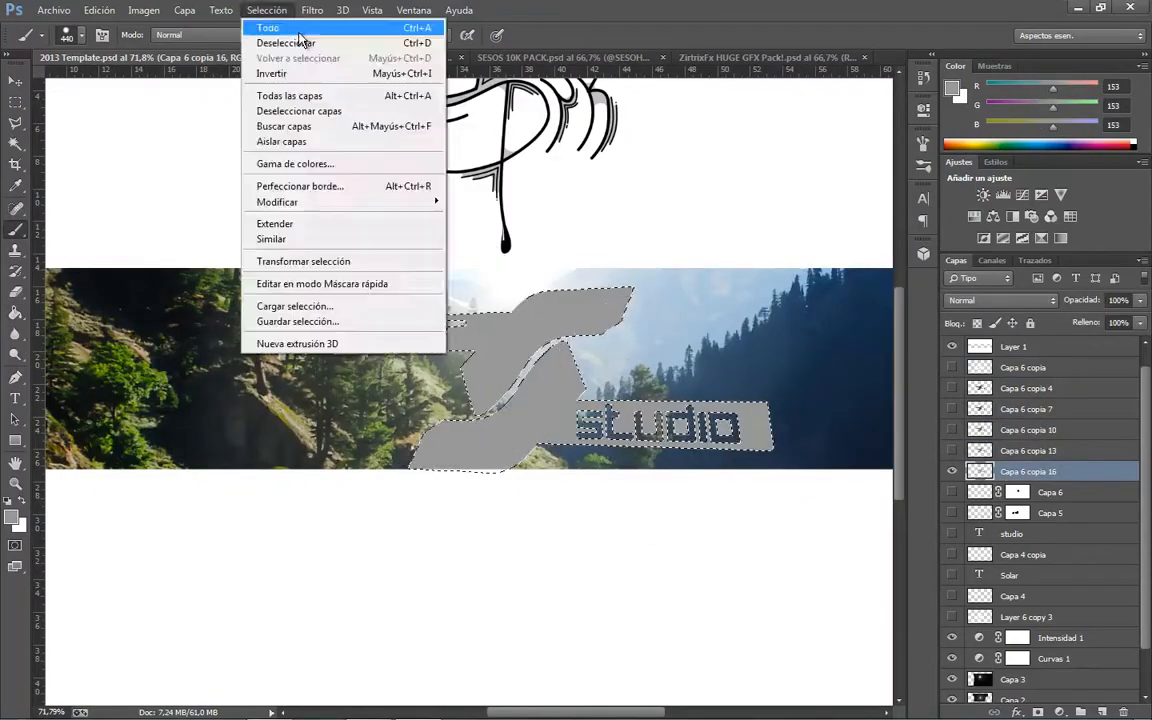
left_click(284, 44)
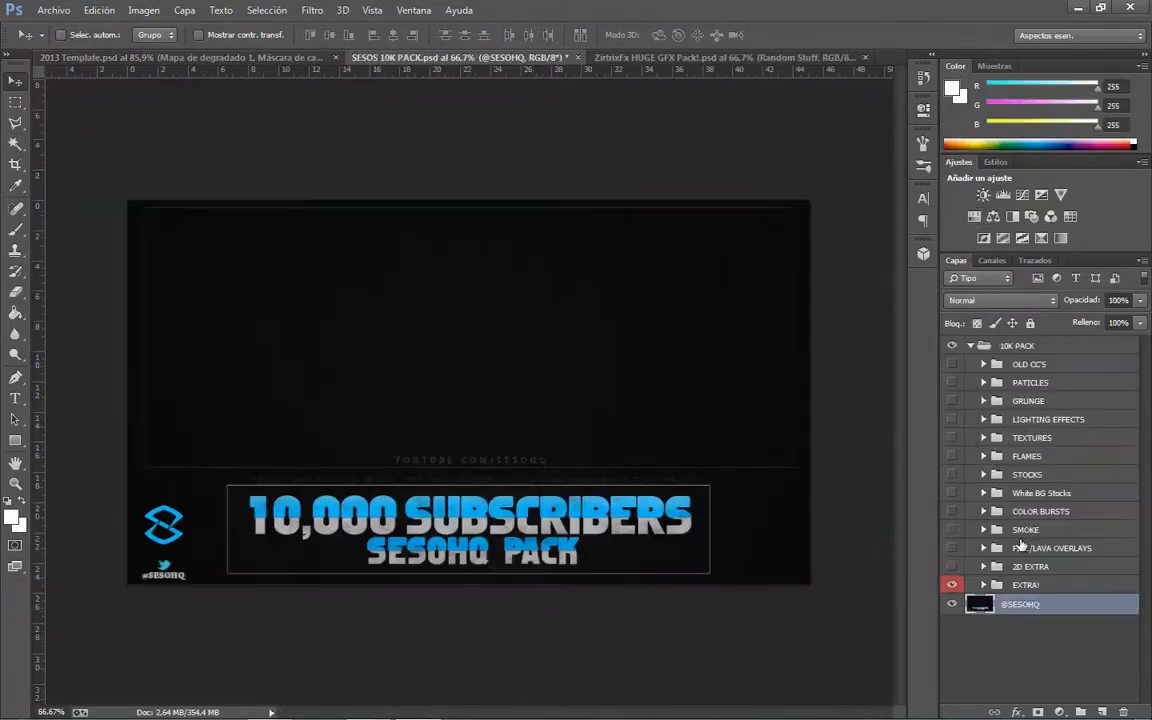
- Place a blue flare from the pack across the logo and mask away part of it
left_click(130, 56)
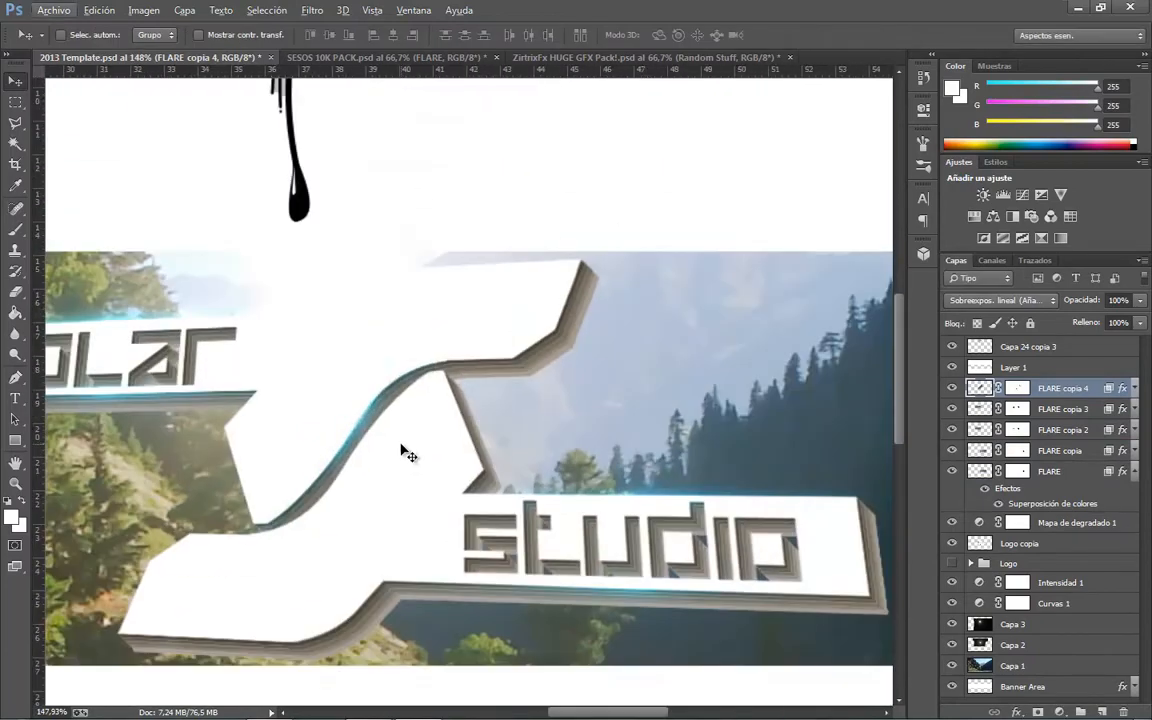
left_click(384, 56)
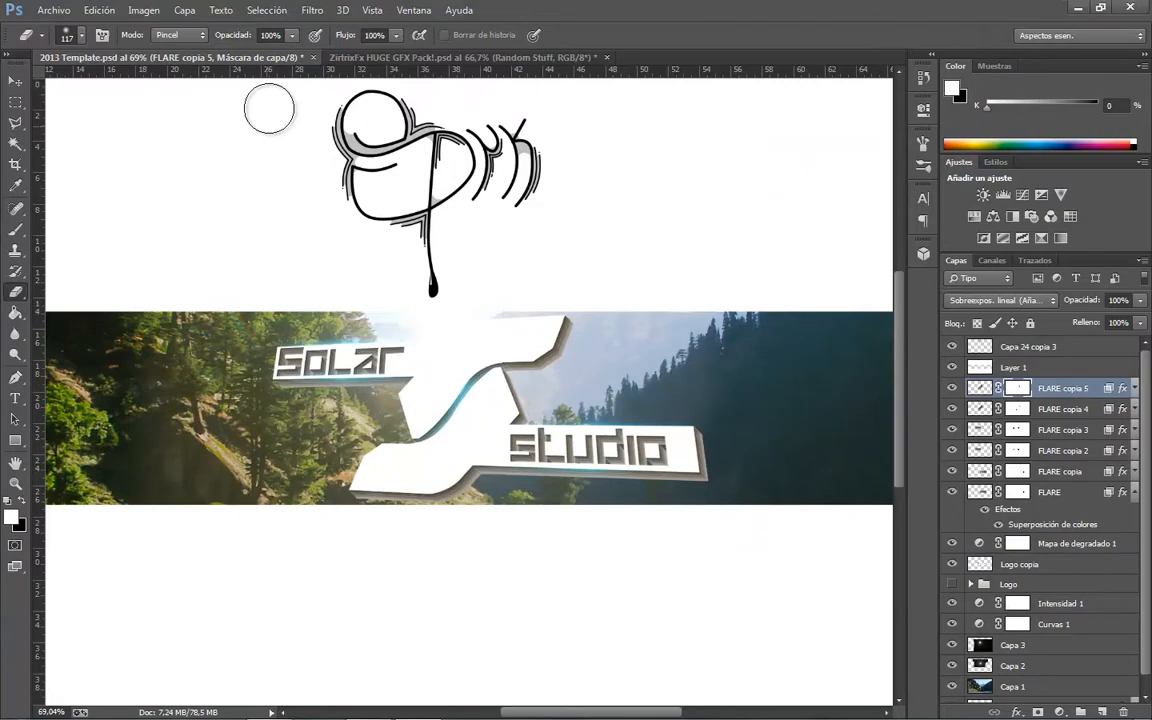
left_click(52, 10)
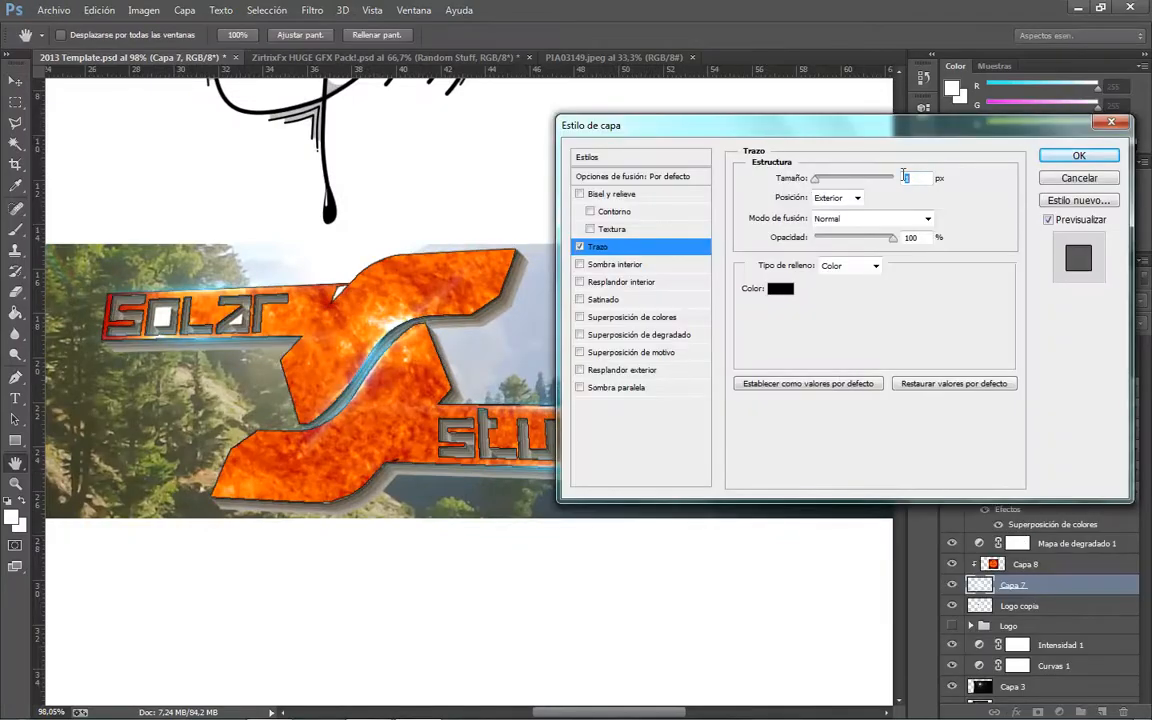
- Adjust the logo's stroke size and choose a pattern for the Pattern Fill layer
left_click(1078, 156)
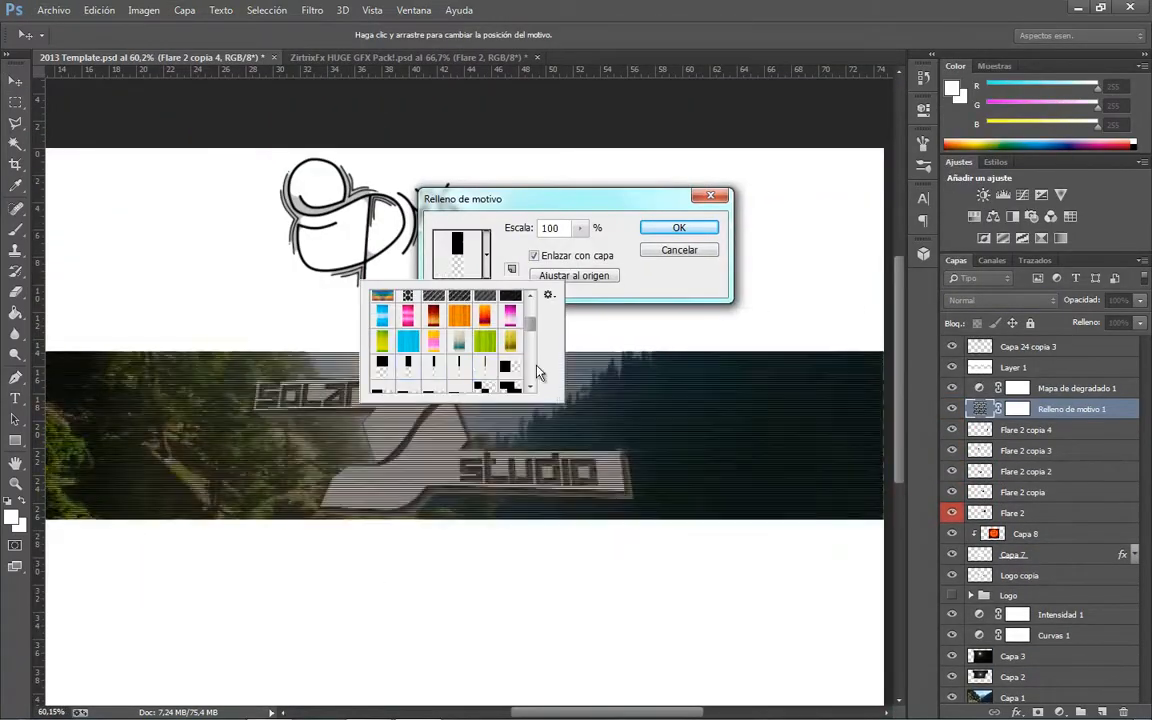
left_click(680, 228)
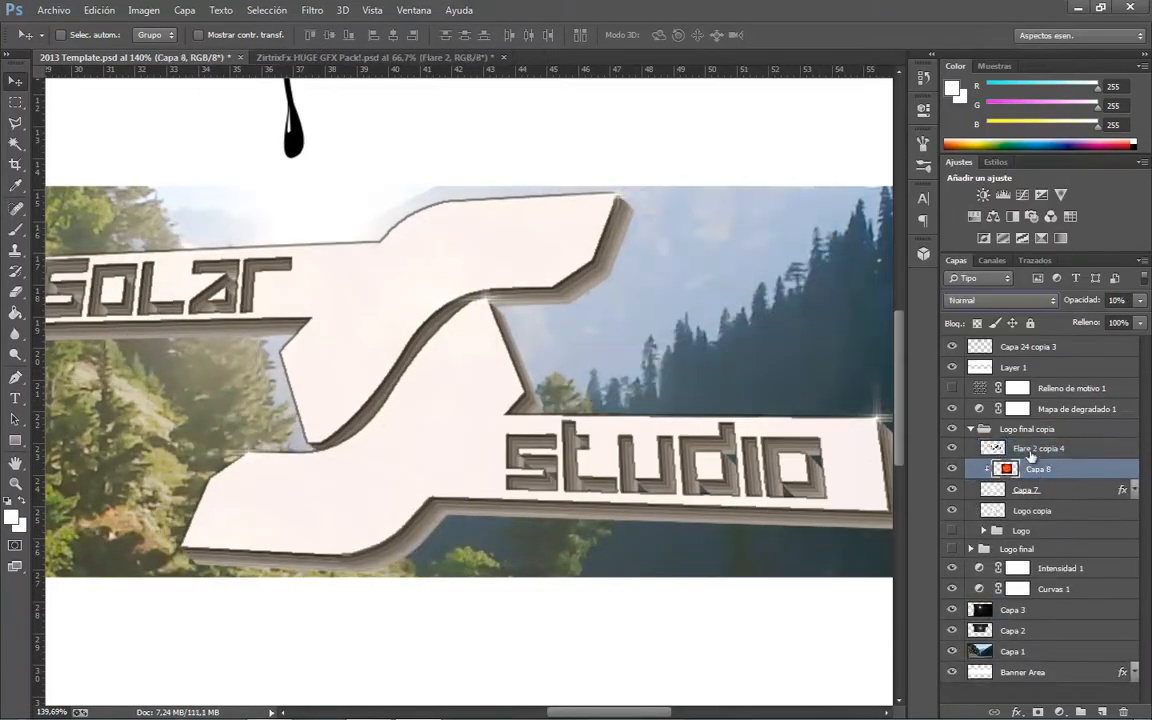
- Merge the flare copy layer down into the layer below it
right_click(1028, 428)
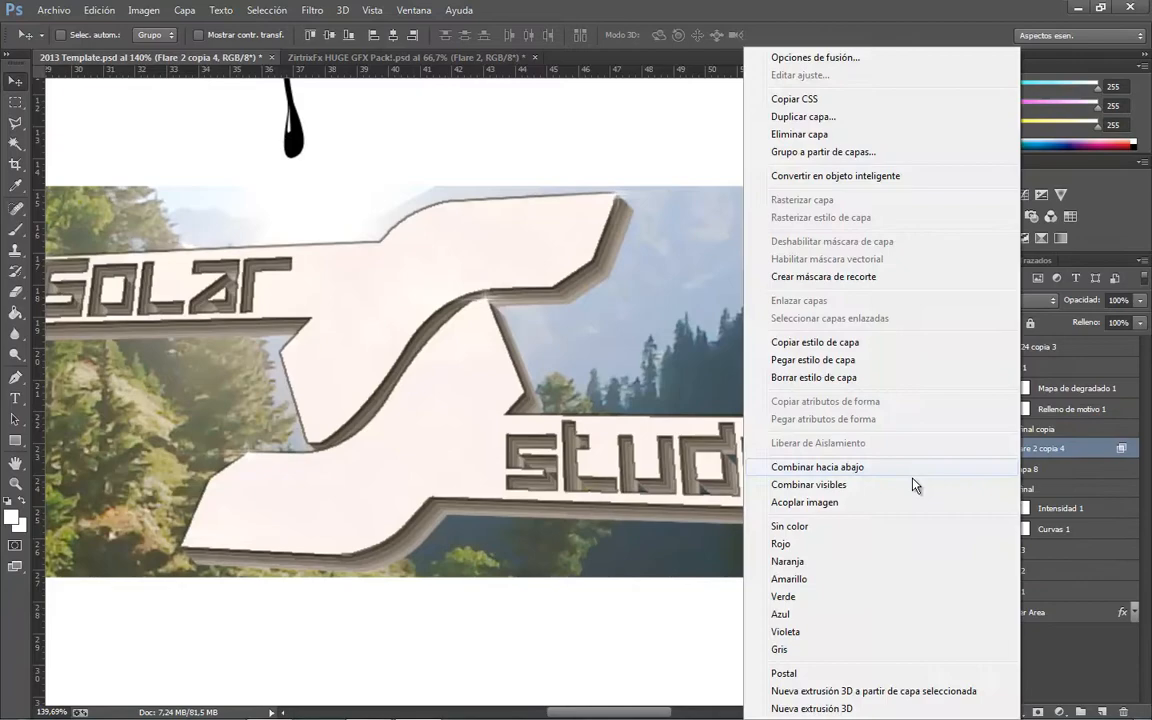
left_click(816, 468)
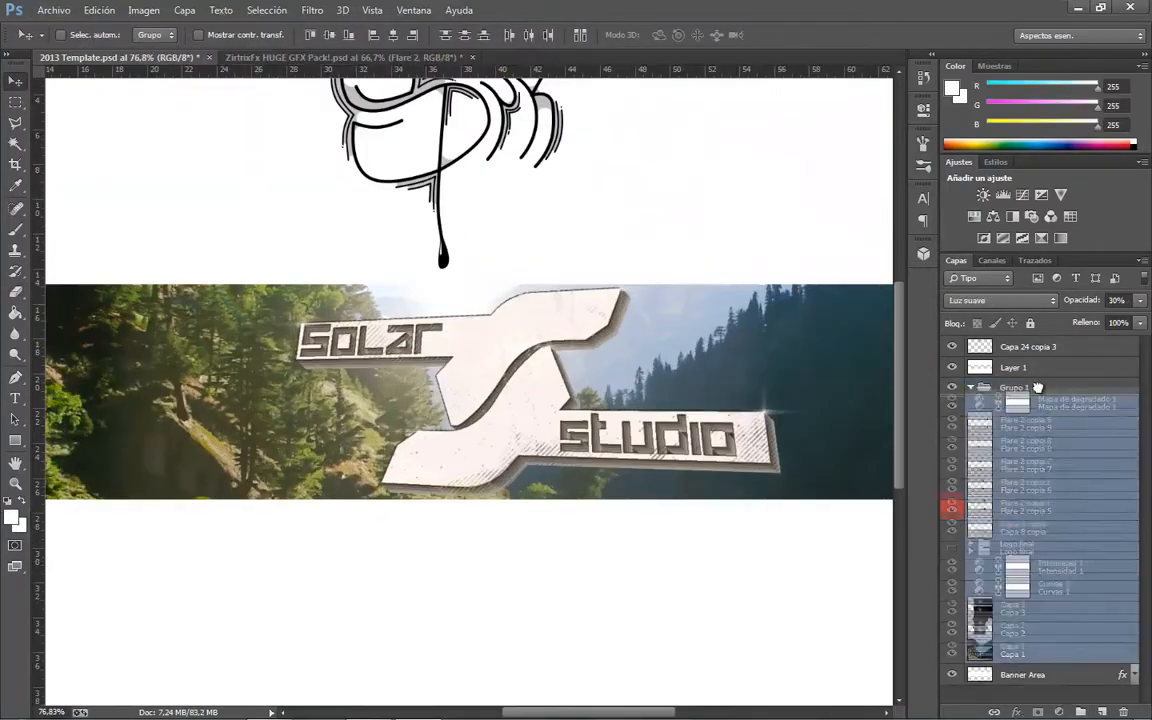
- Apply the Glowing Edges filter to the duplicated photo layer
left_click(312, 10)
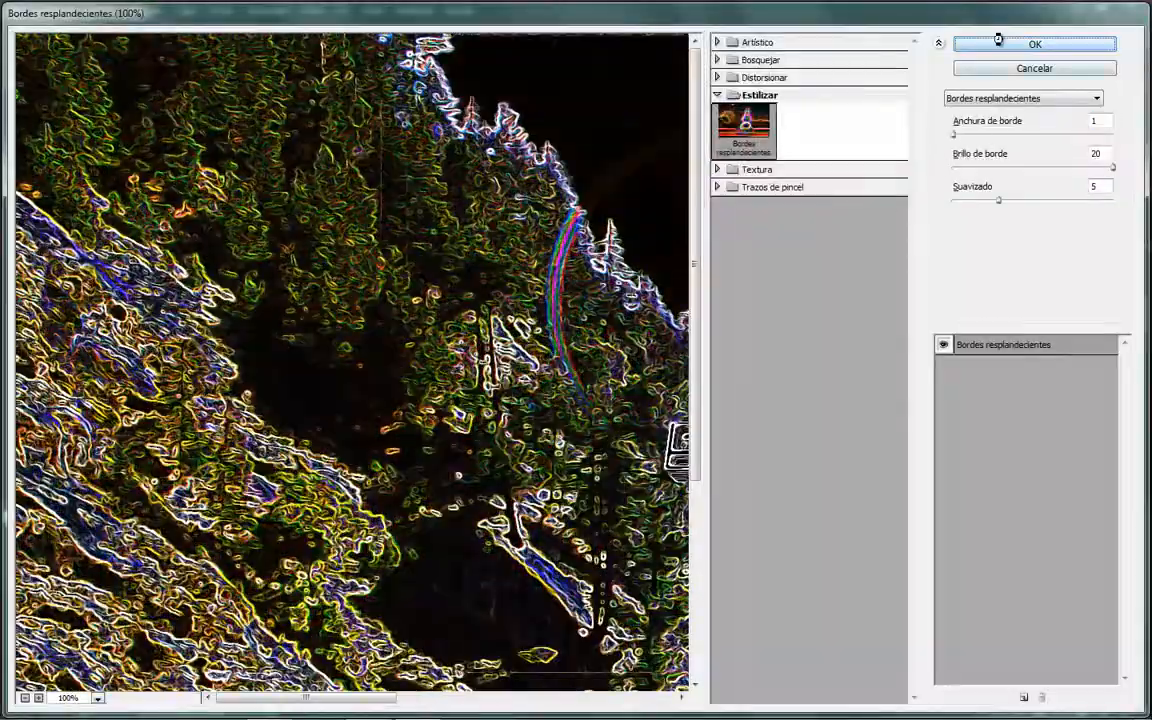
left_click(1034, 44)
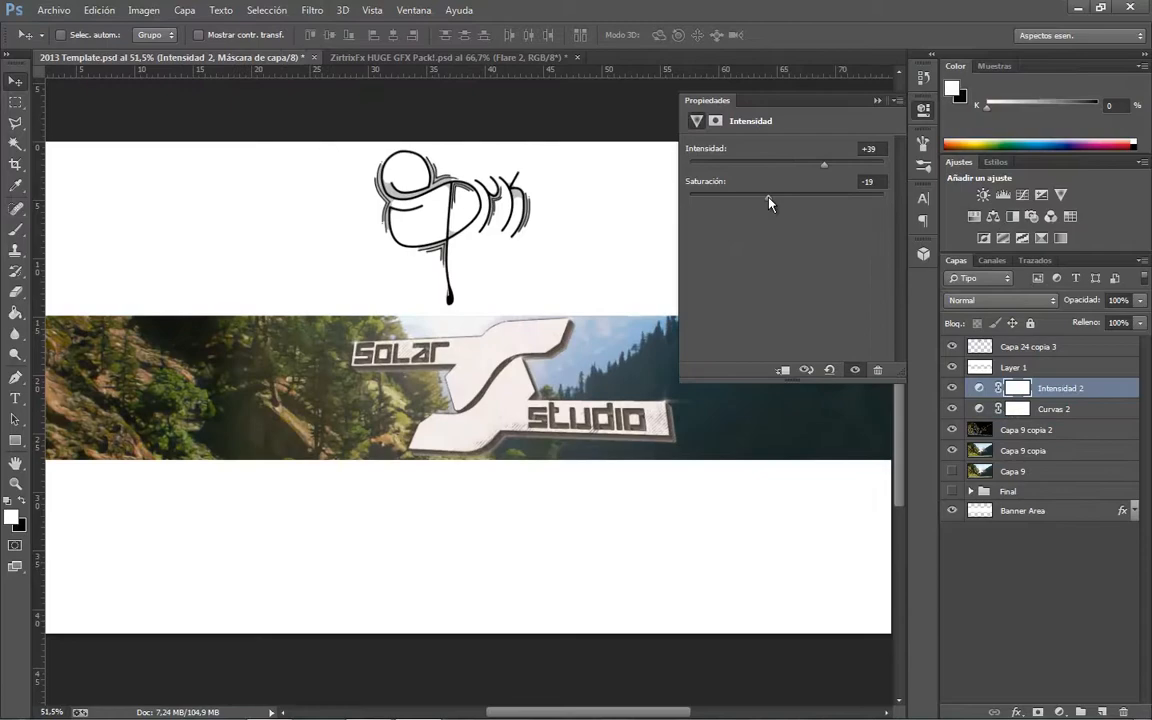